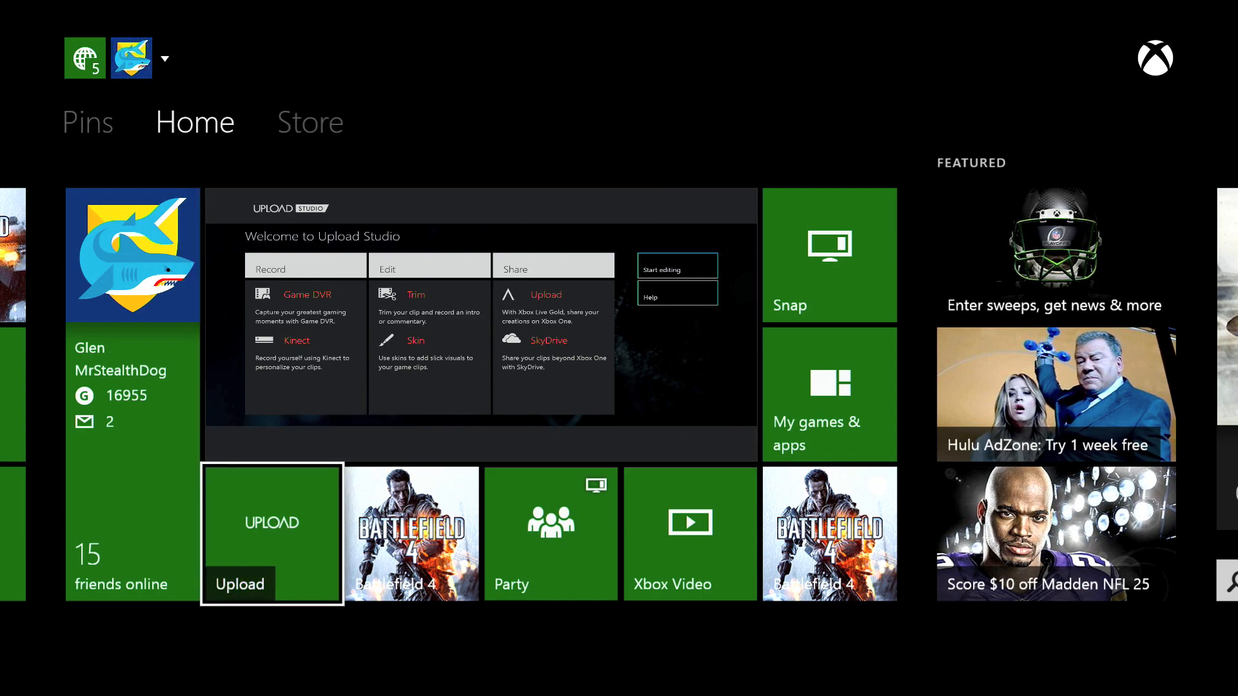
# Launch Upload Studio from the Upload app and start a new Just trim project
pyautogui.click(271, 534)
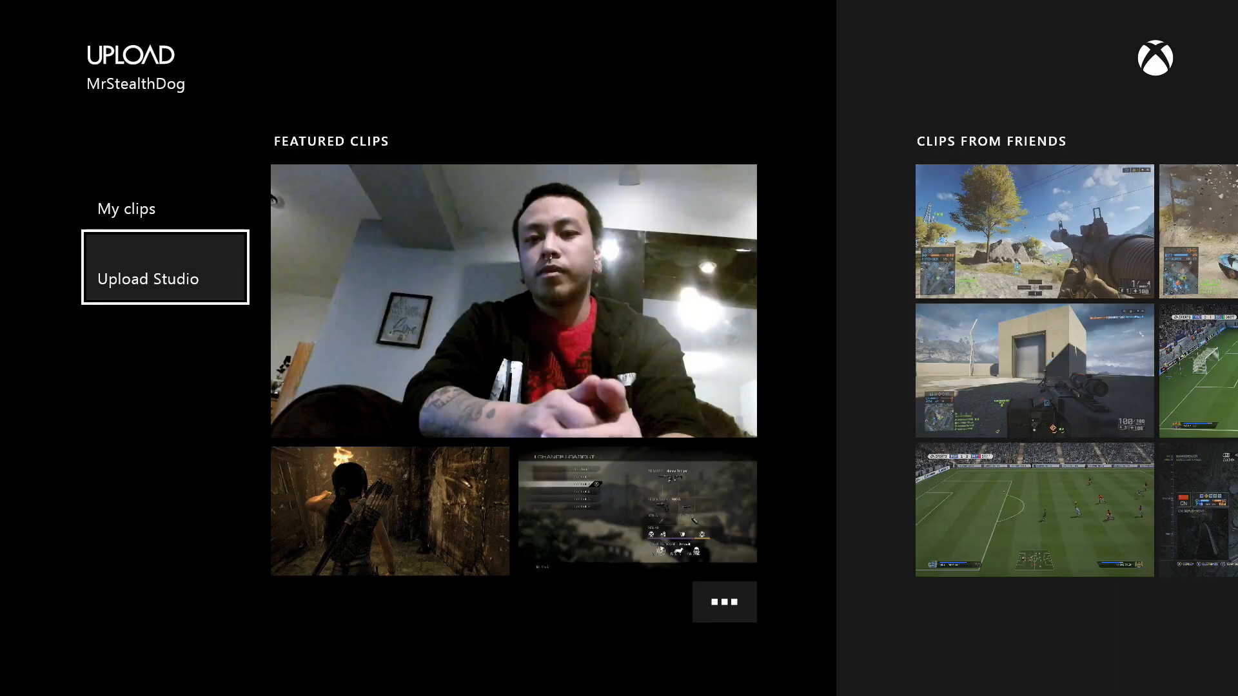
pyautogui.click(165, 278)
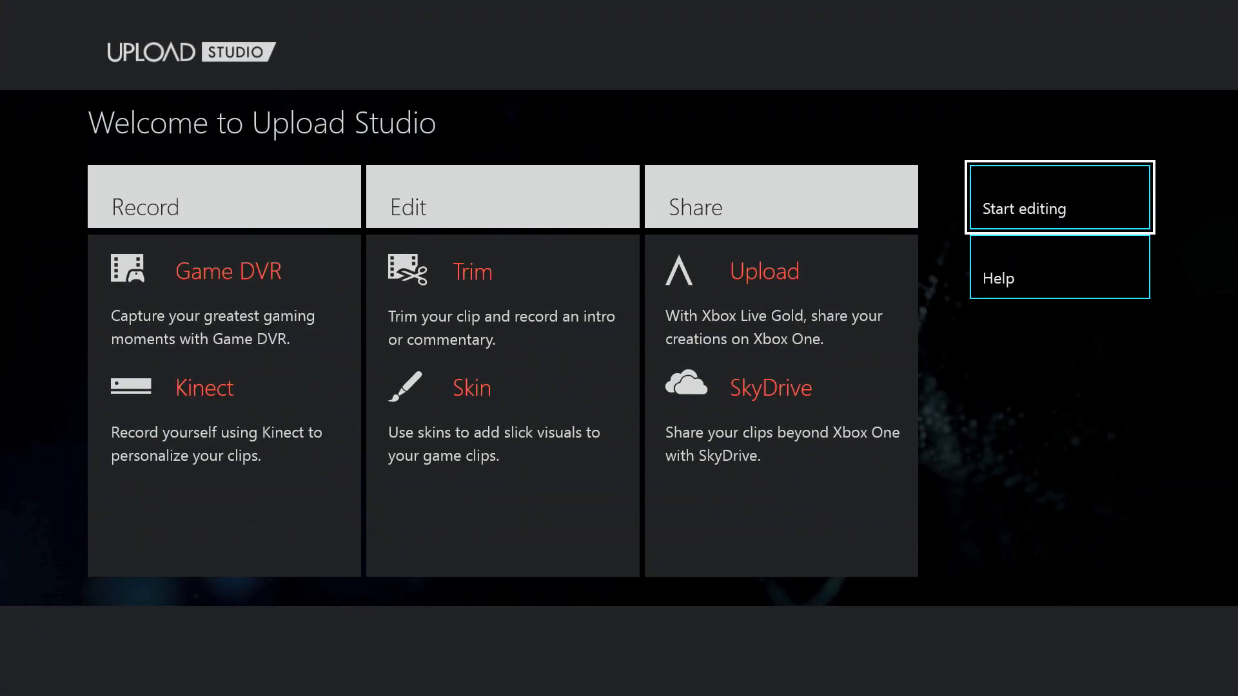
pyautogui.click(1059, 208)
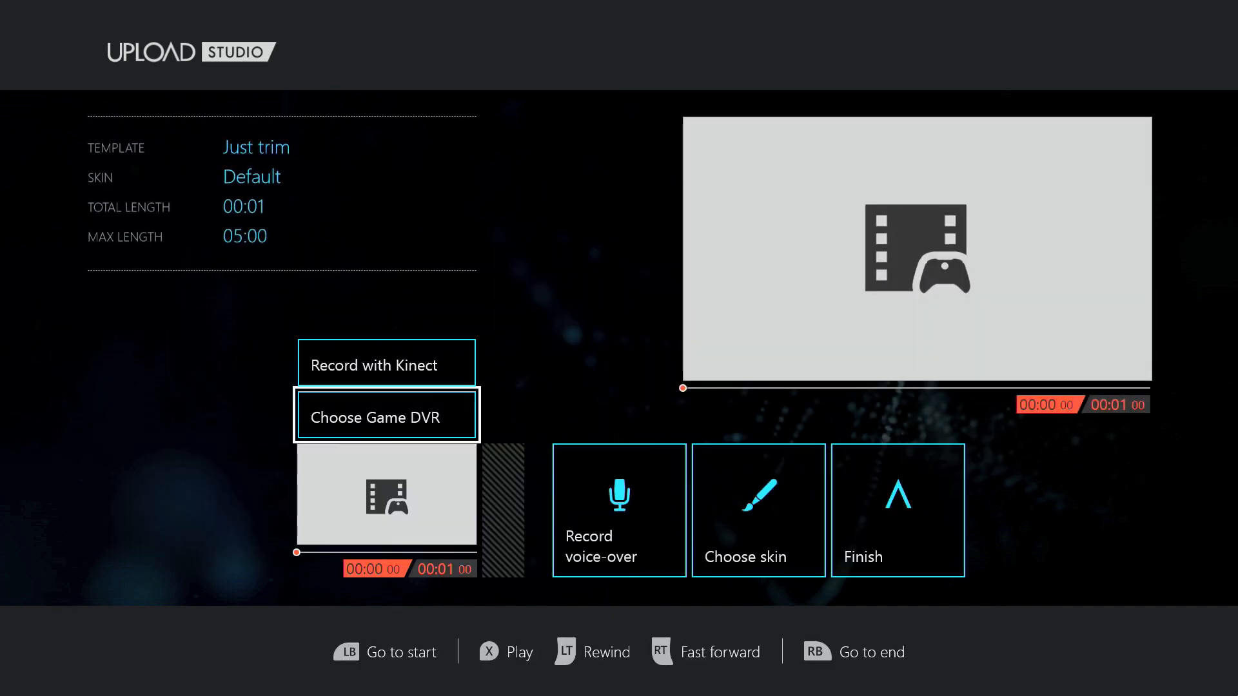
# Add the 29-second Sunday 20:00:20 Battlefield 4 Game DVR clip to the project
pyautogui.click(386, 416)
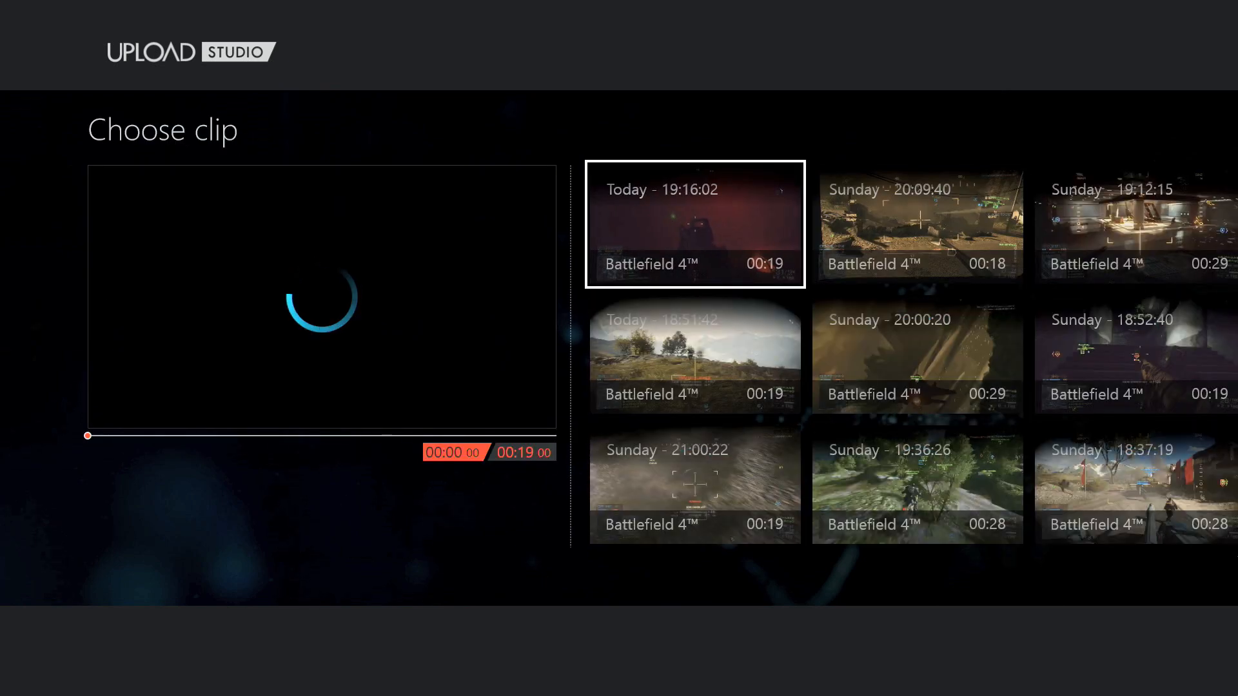
pyautogui.click(917, 355)
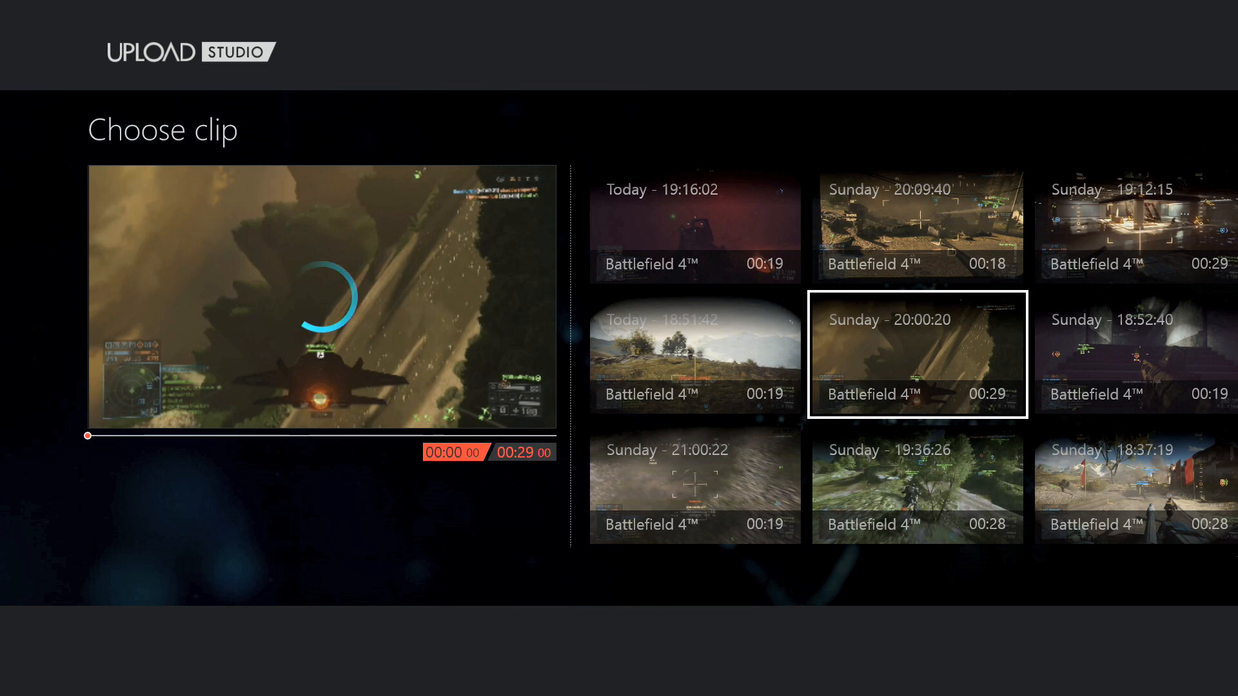
pyautogui.click(1125, 484)
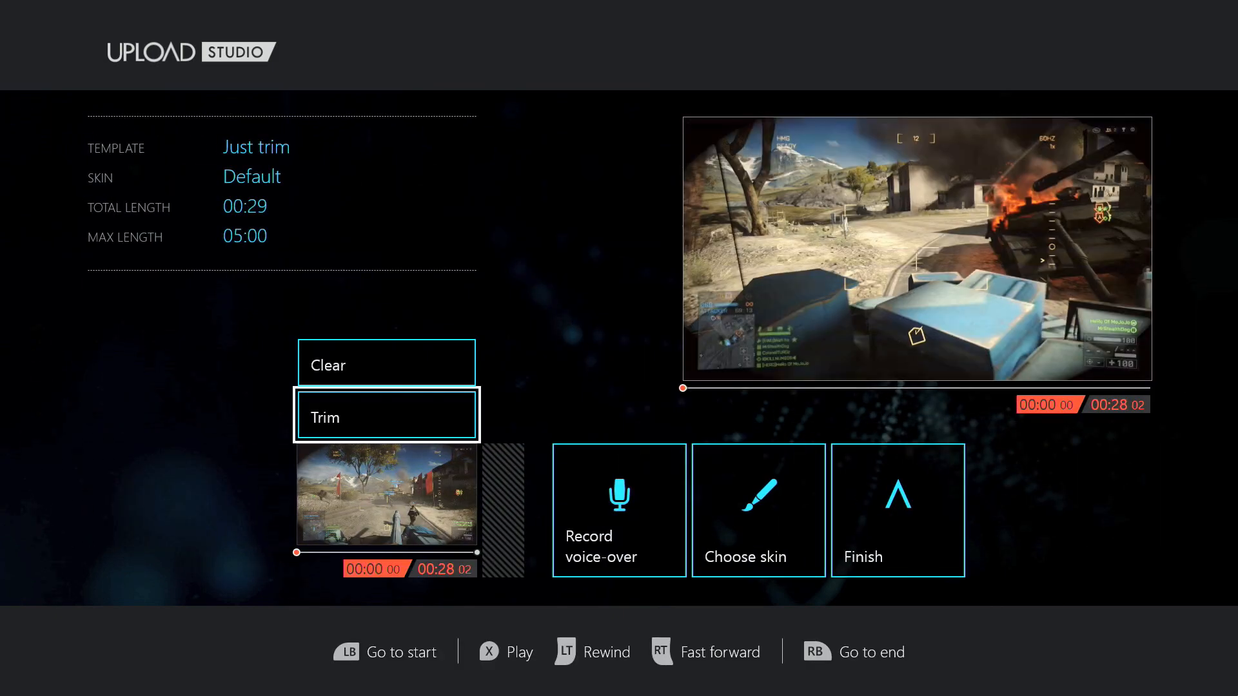
# Drag the right trim handle to cut the Battlefield 4 clip to about 8 seconds
pyautogui.click(386, 418)
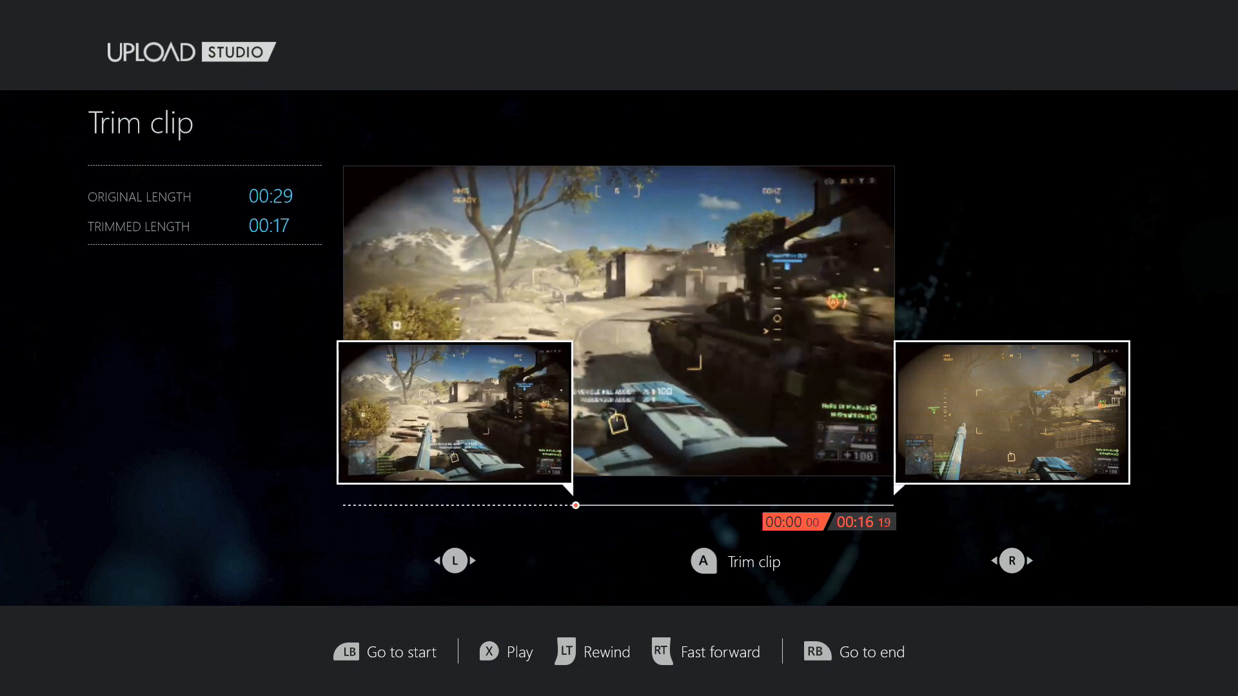
pyautogui.moveTo(576, 506); pyautogui.dragTo(618, 505)
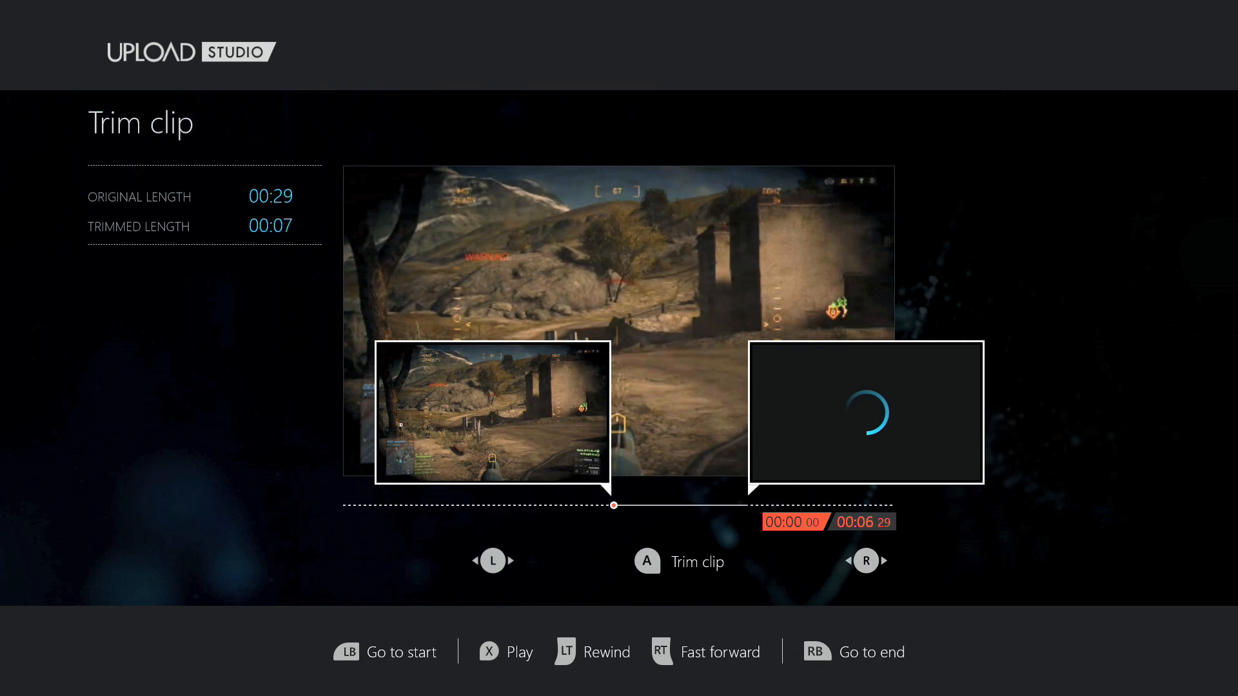
pyautogui.click(866, 561)
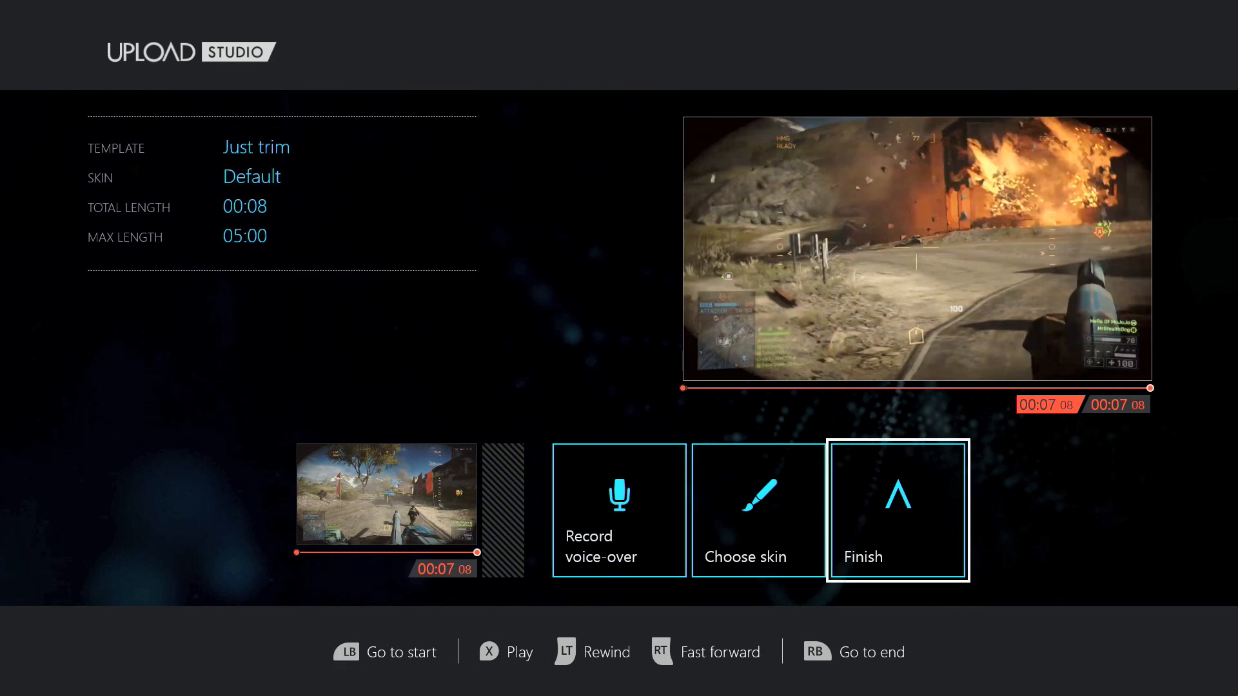
# Finish the project, name the clip 'hi', and submit it for upload
pyautogui.click(898, 511)
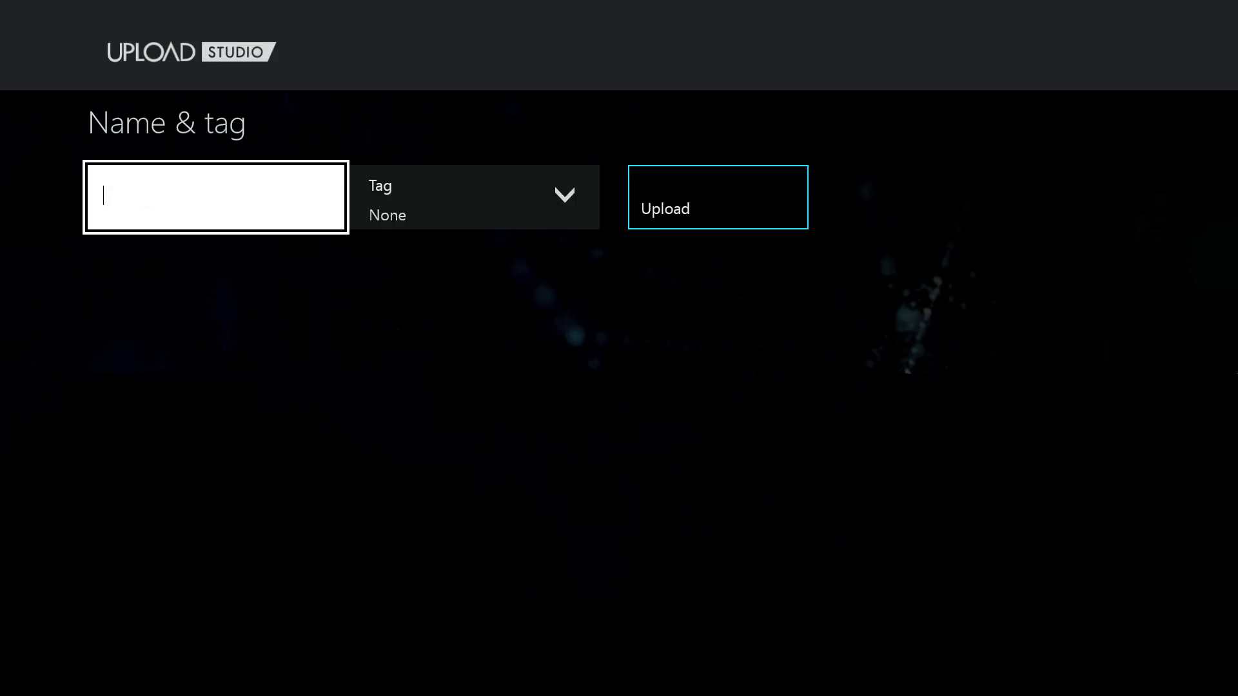
pyautogui.write('hi')
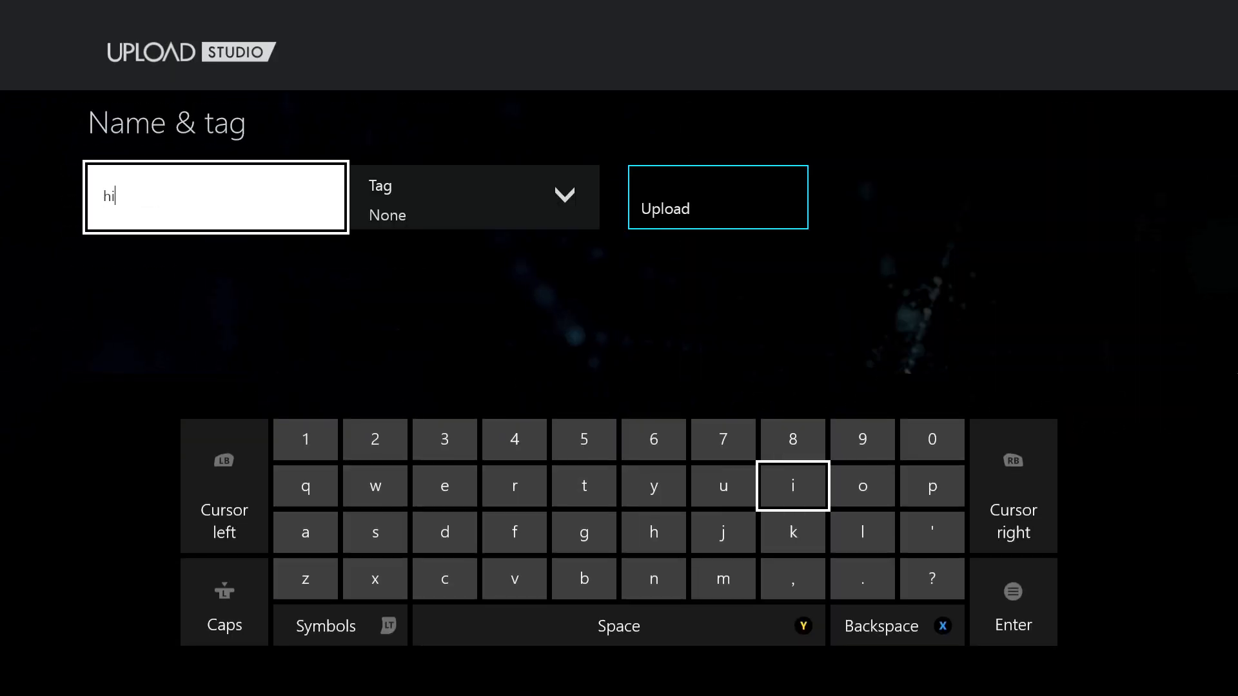
pyautogui.press('Enter')
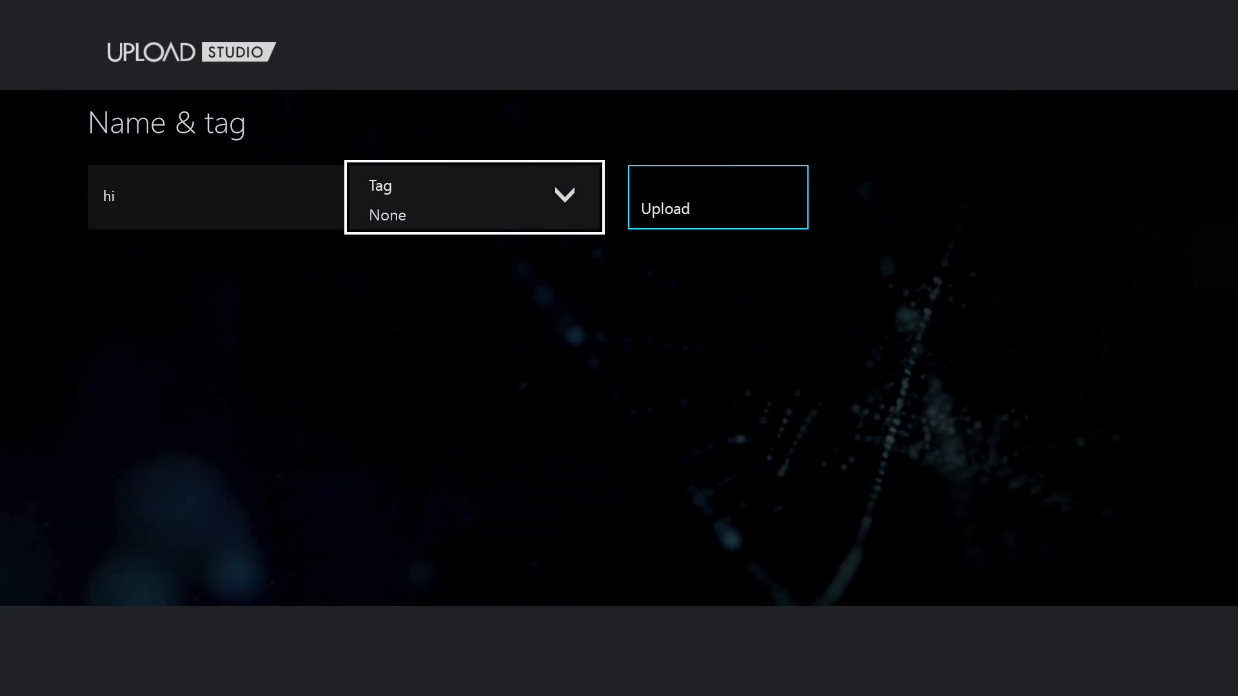
pyautogui.click(718, 197)
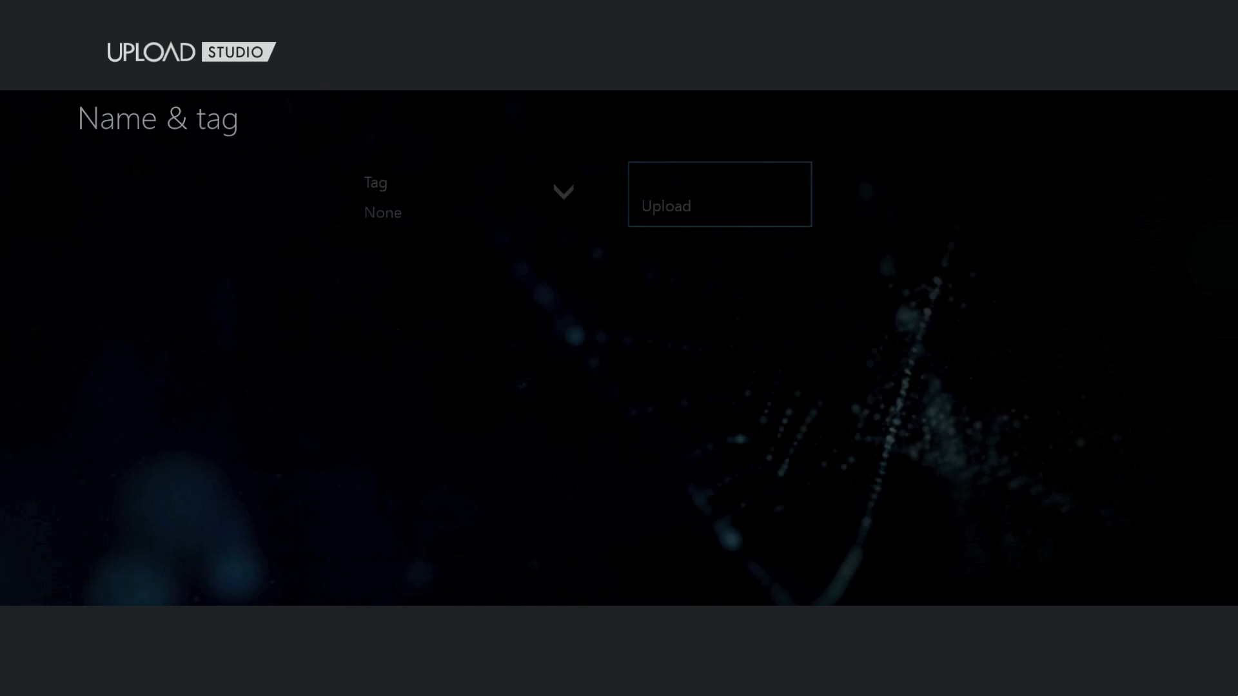
pyautogui.click(719, 194)
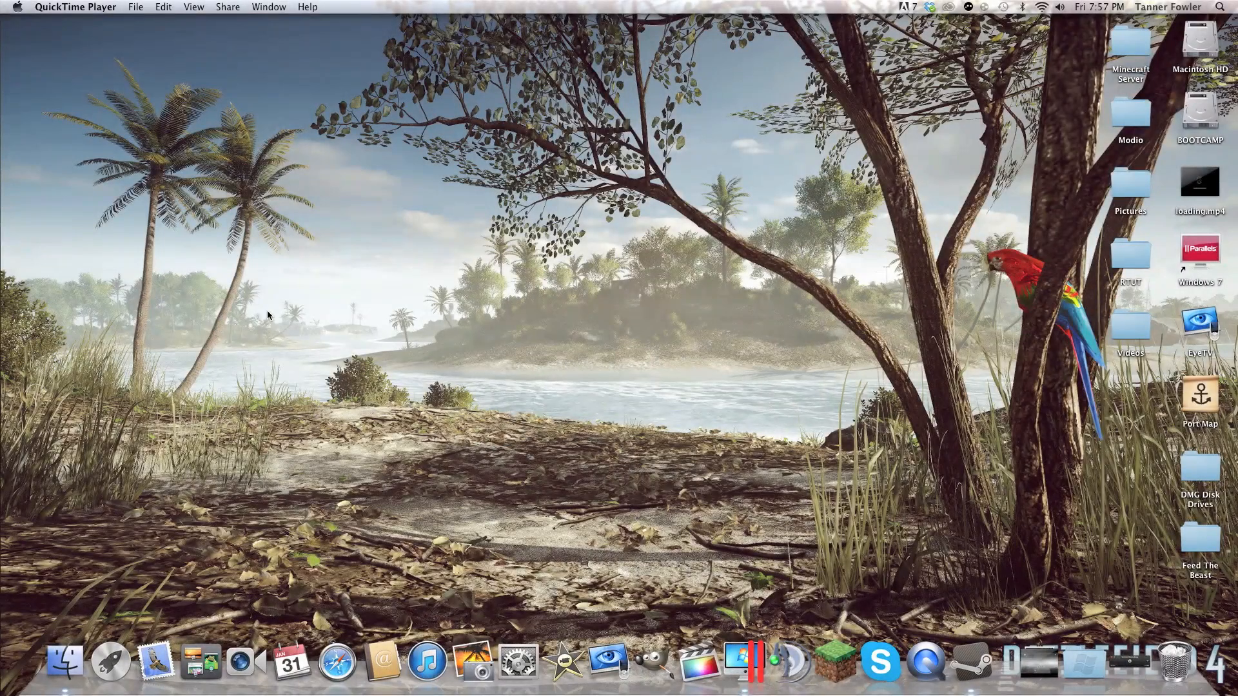
pyautogui.moveTo(314, 417)
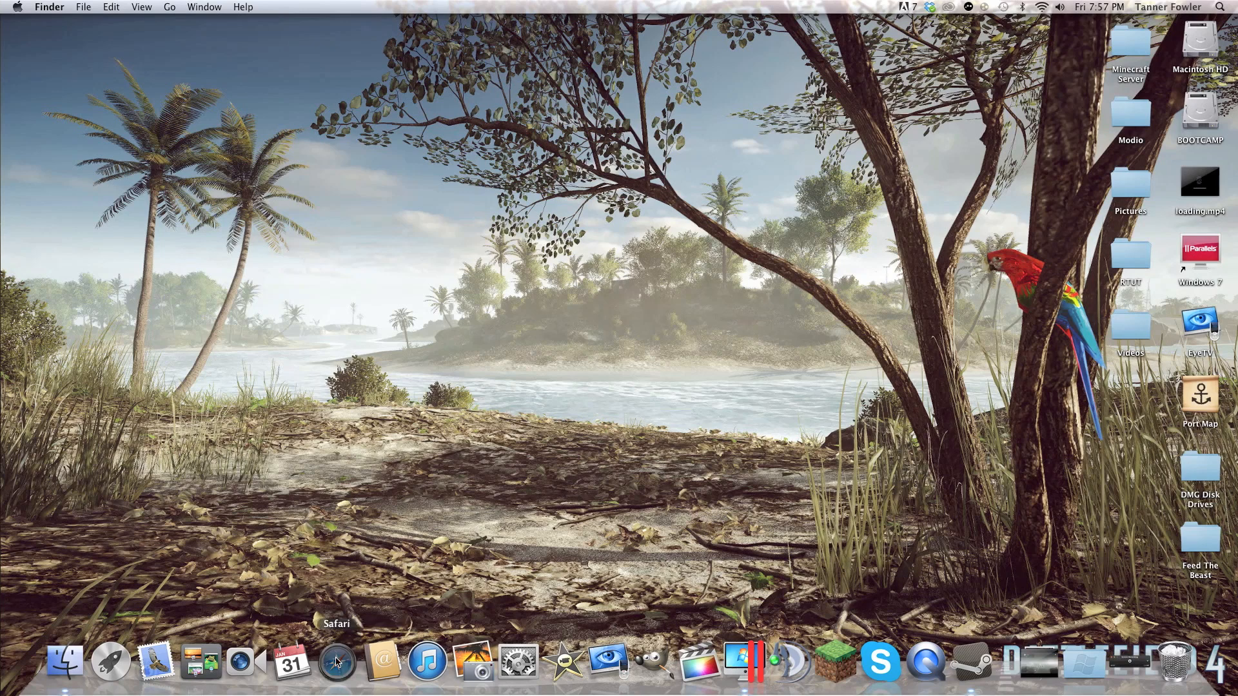
# Open Safari and search Google for 'skydrive'
pyautogui.click(335, 663)
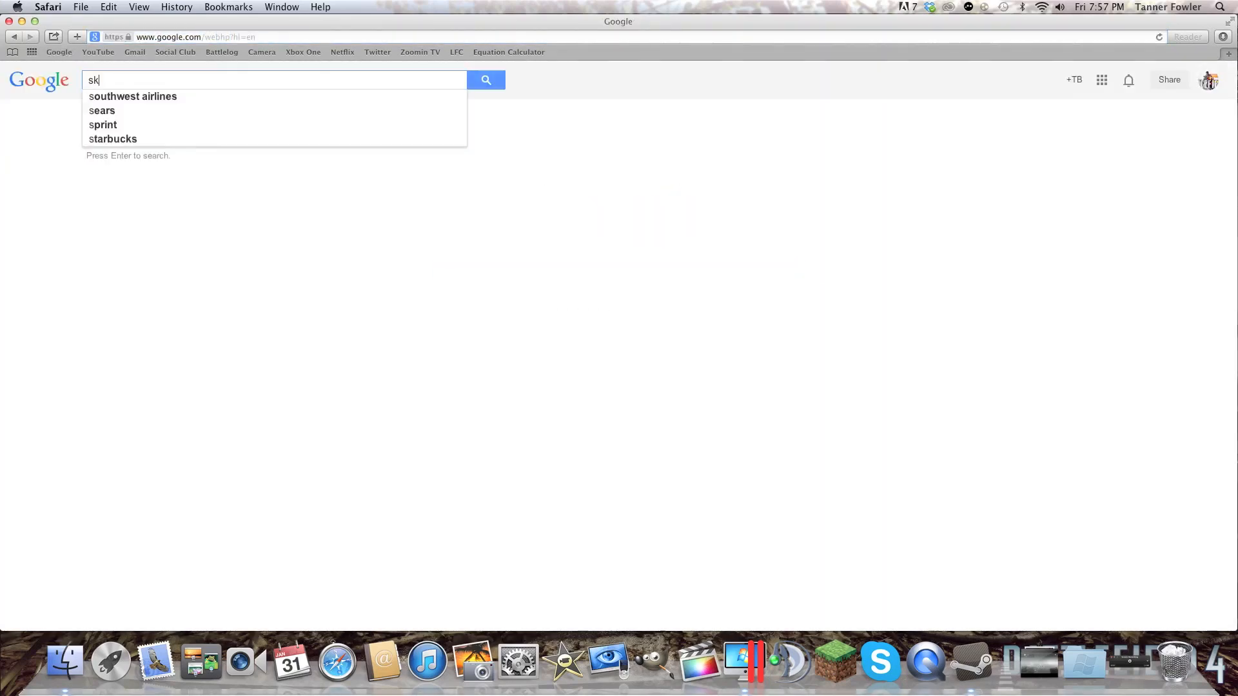
pyautogui.write('skydrive')
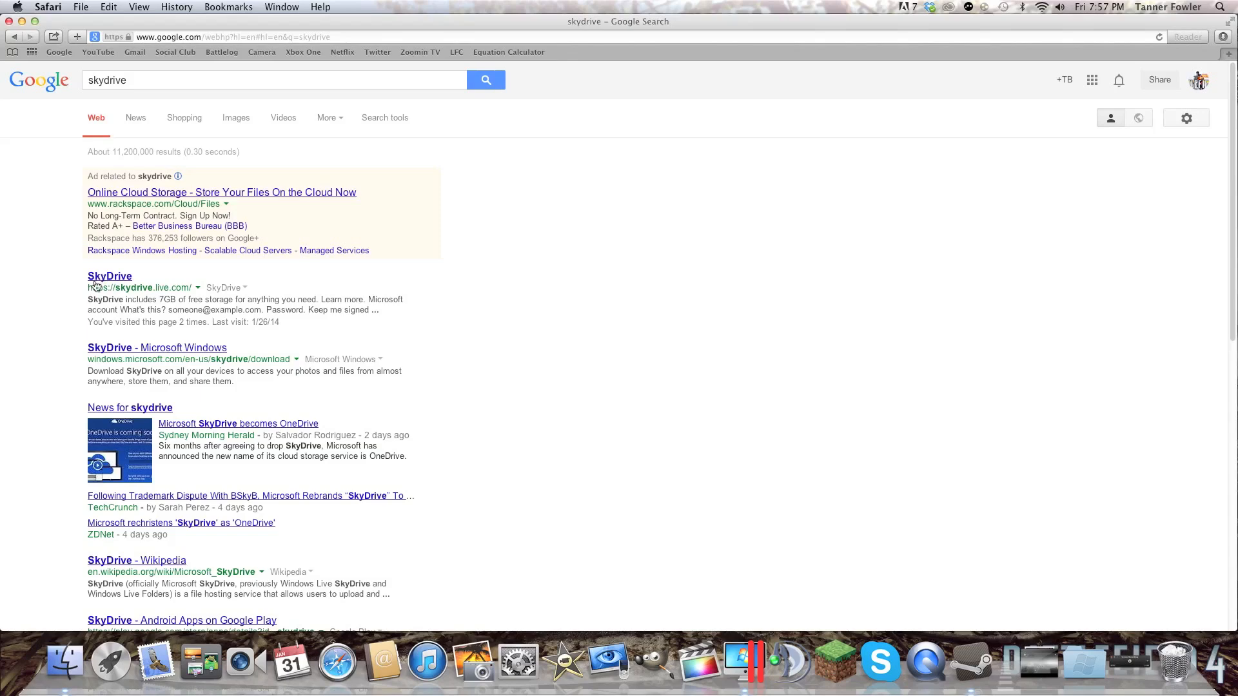
# Open the SkyDrive result, sign in, and open Videos > Xbox Game DVR
pyautogui.click(110, 276)
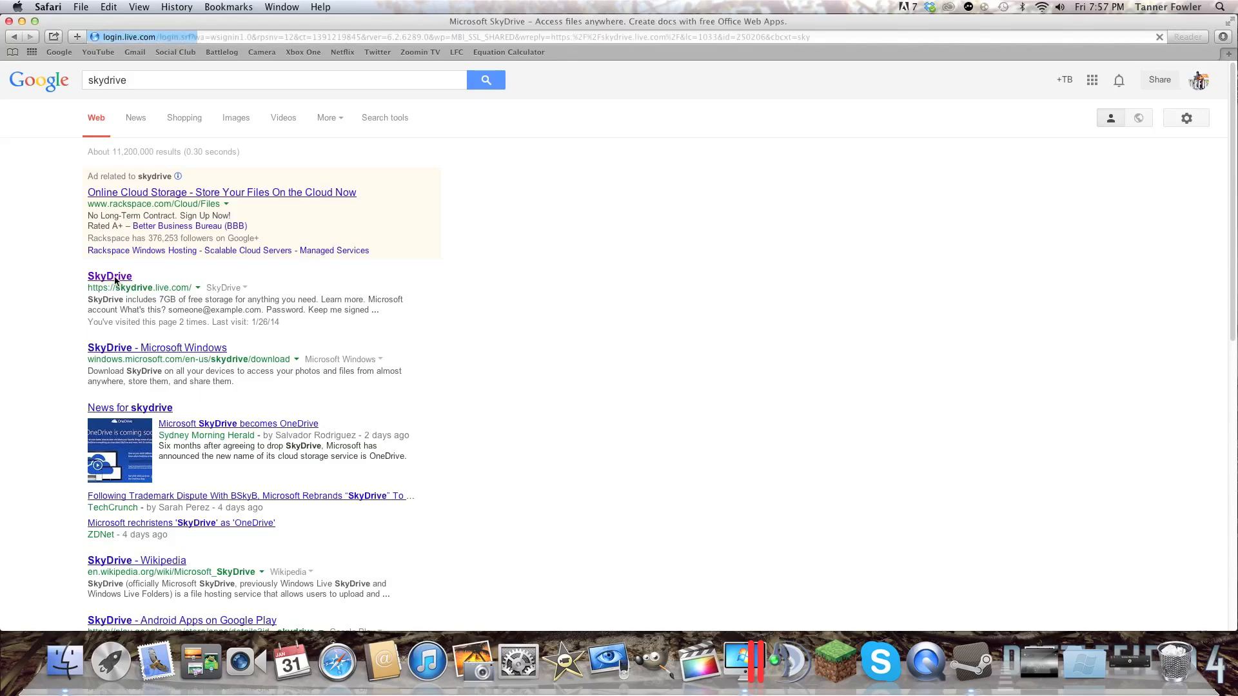
pyautogui.click(110, 277)
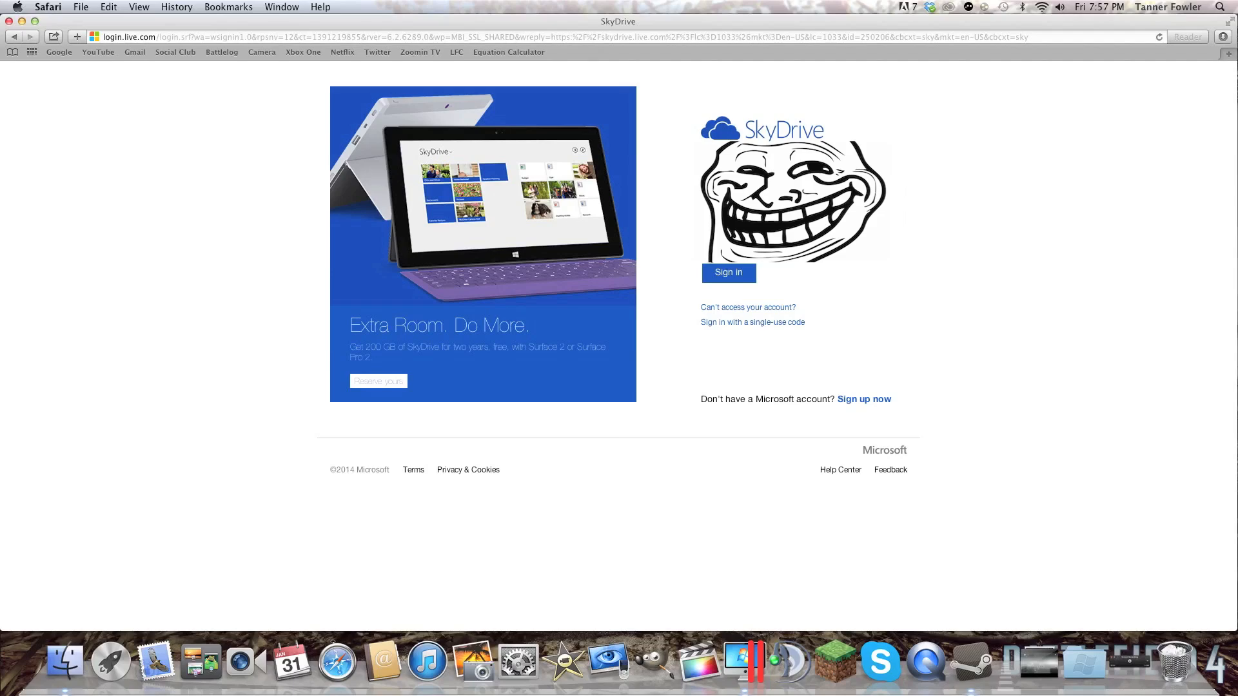
pyautogui.click(728, 273)
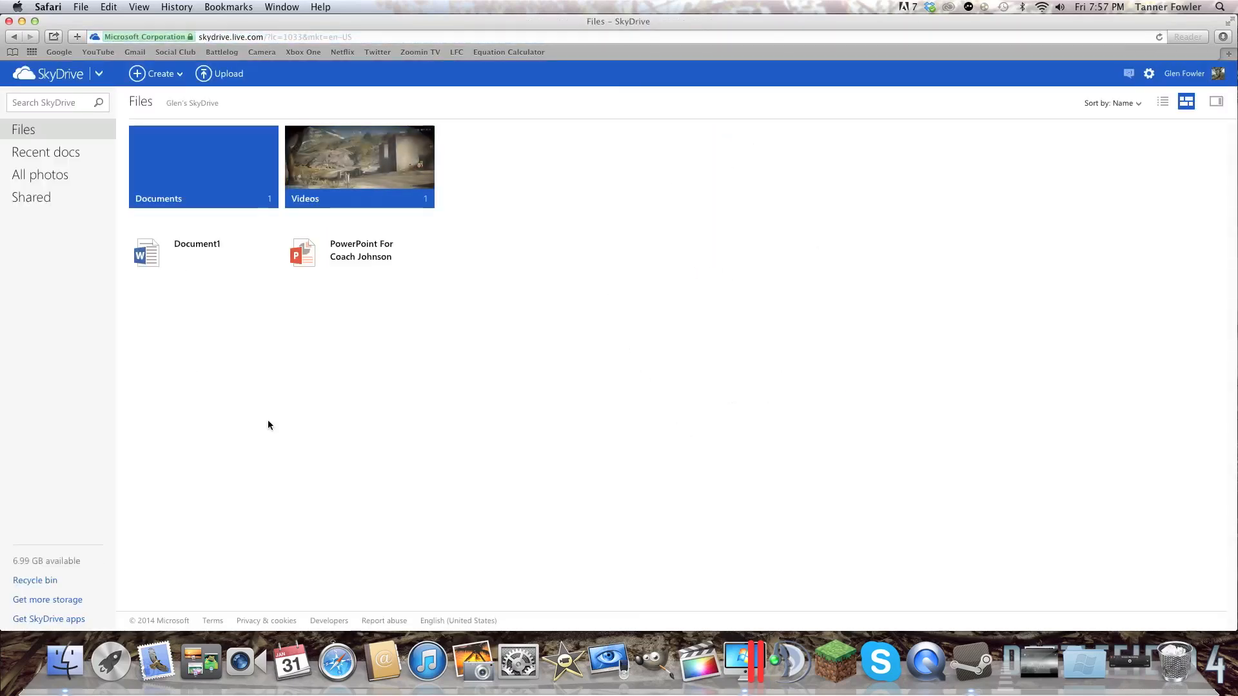
pyautogui.moveTo(357, 173)
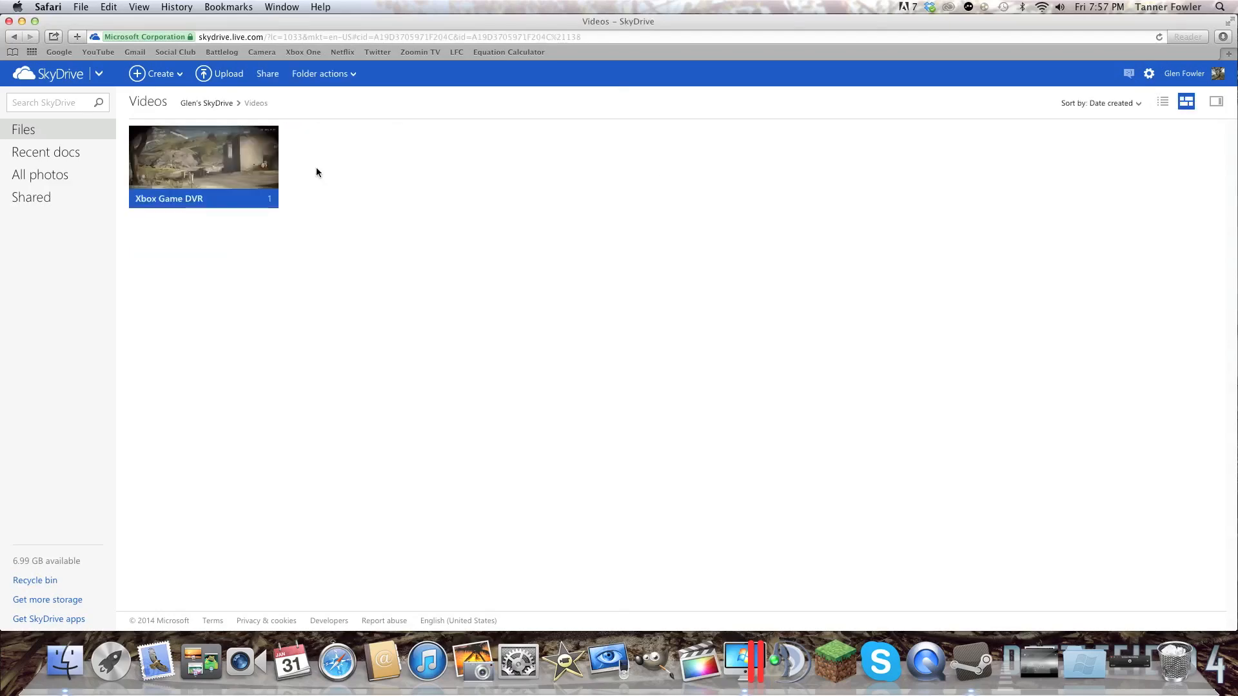
pyautogui.doubleClick(203, 165)
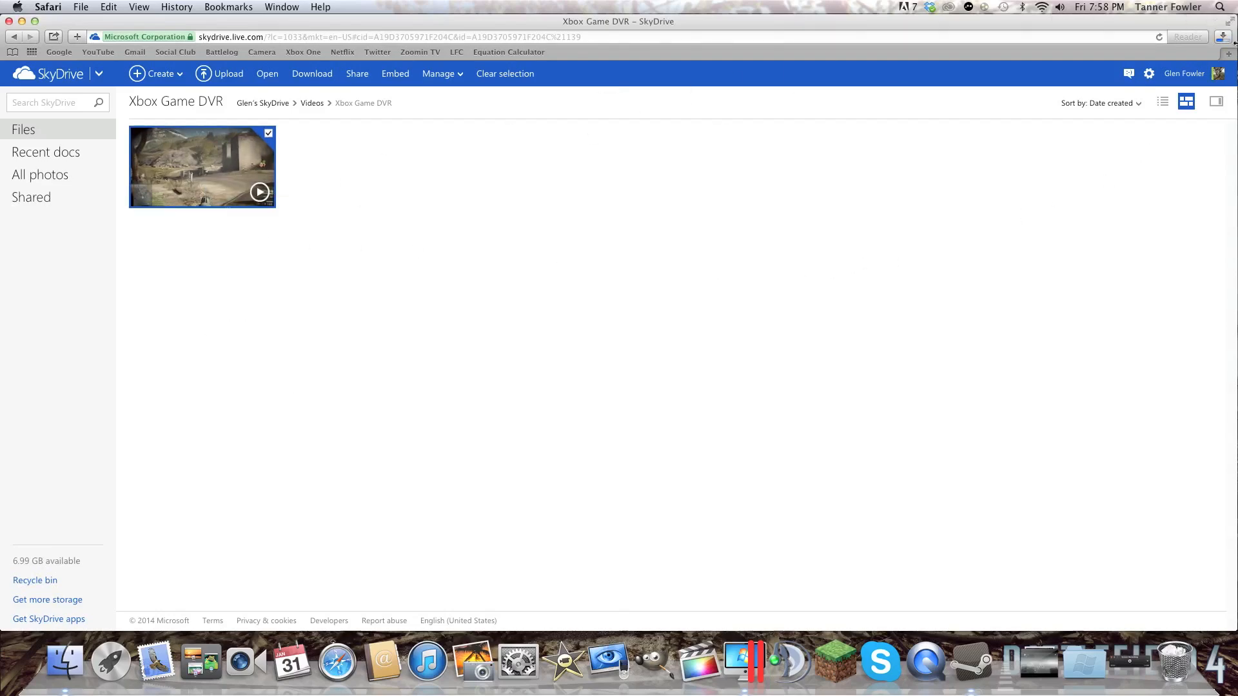
# Download the clip as Upload Studio.mp4 and reveal it in Finder
pyautogui.click(1223, 36)
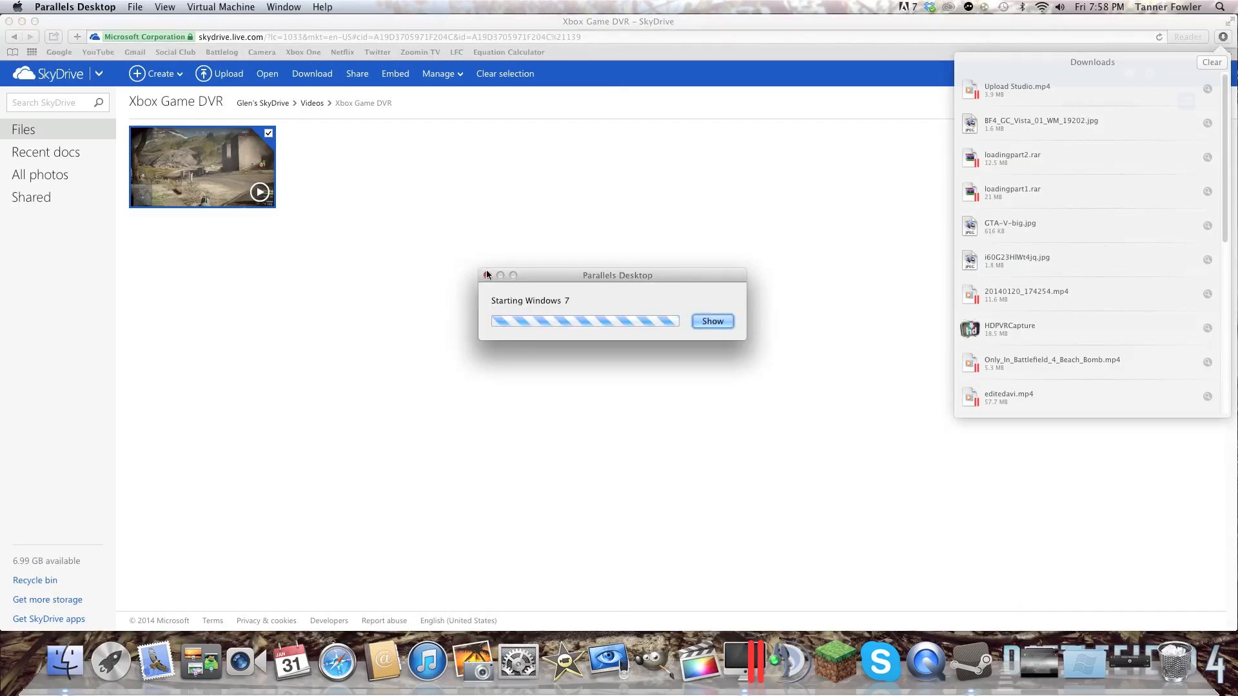
pyautogui.rightClick(754, 664)
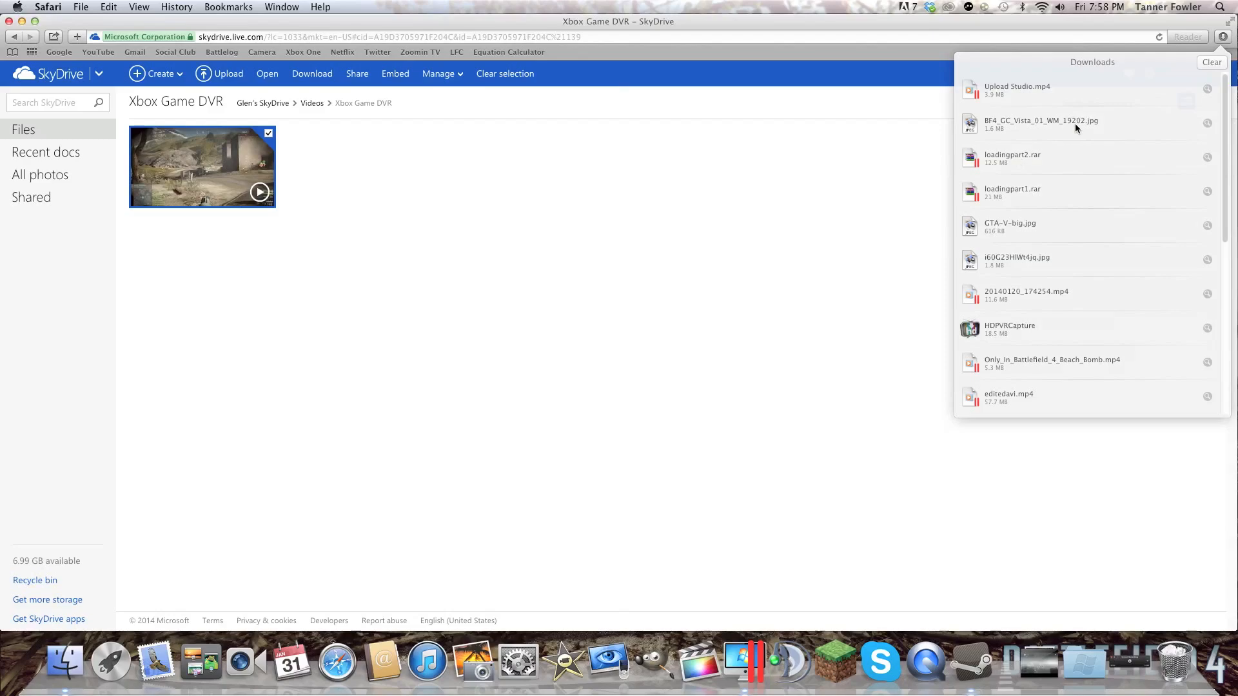
pyautogui.click(64, 661)
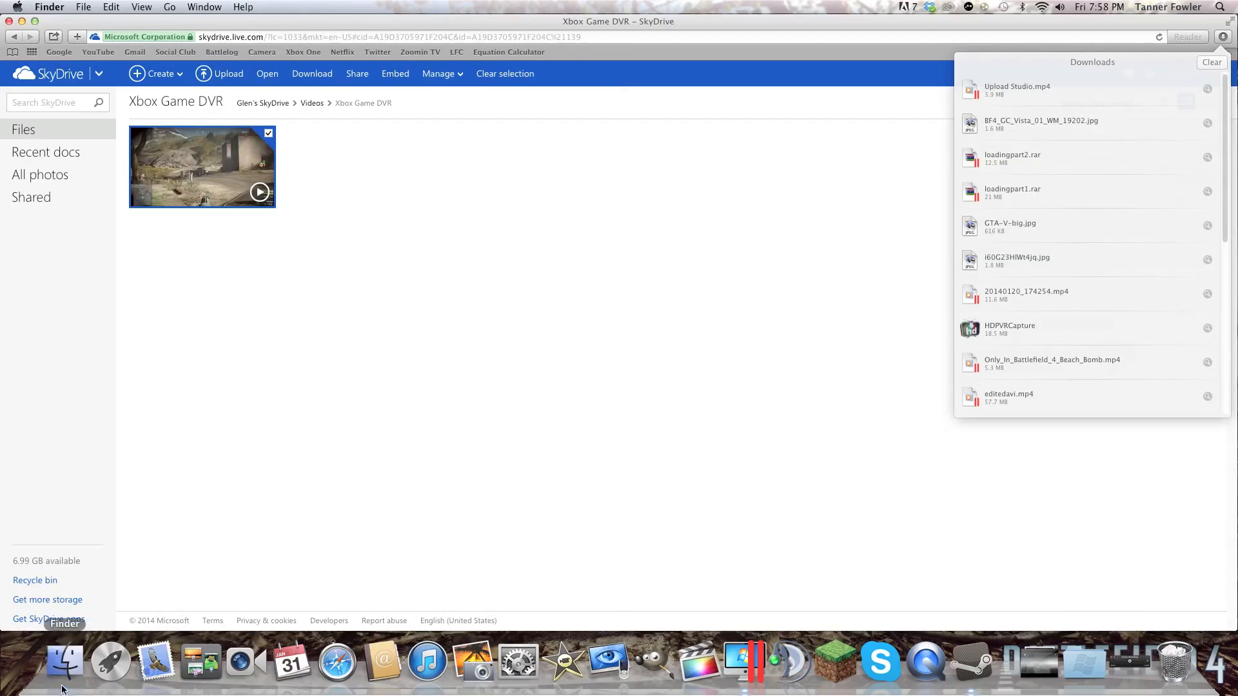